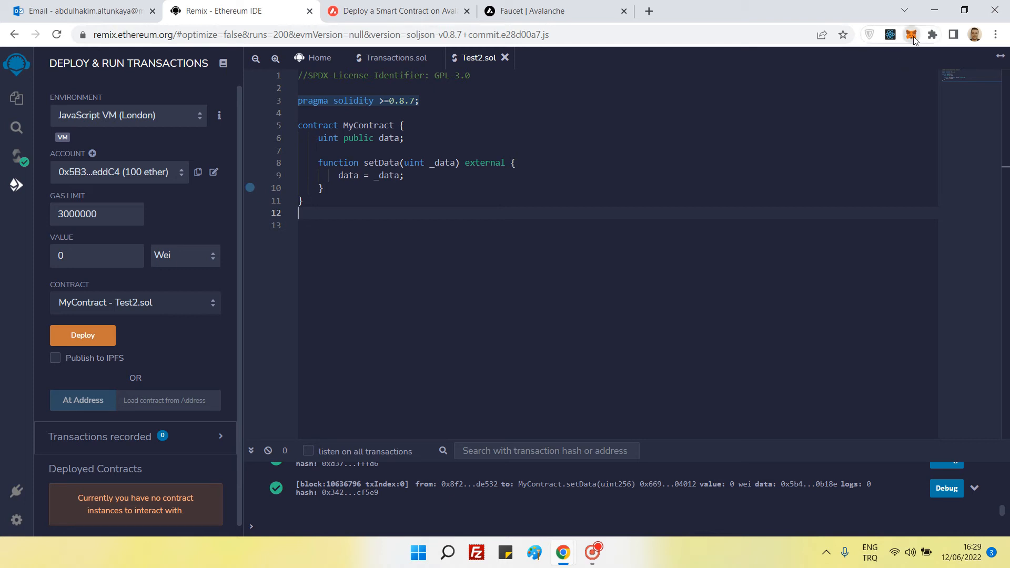
Open MetaMask and show its network list while Goerli Test Network is active
left_click(911, 34)
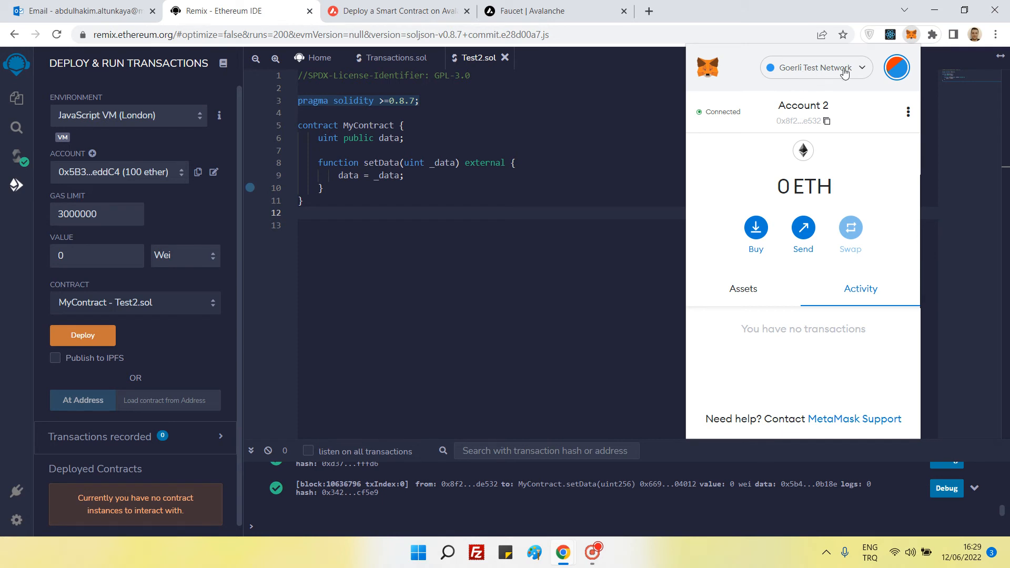
left_click(815, 67)
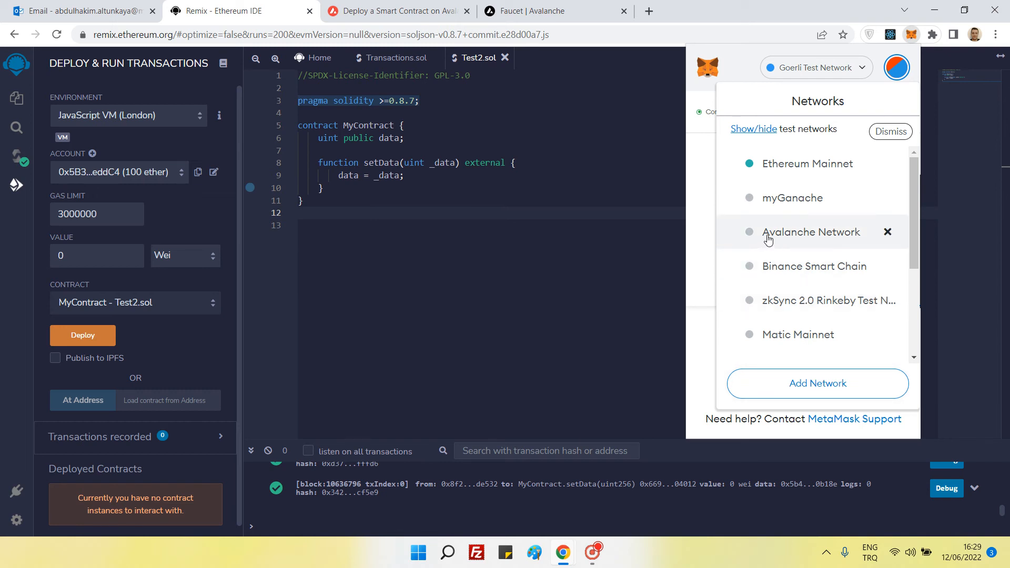
mouse_move(773, 236)
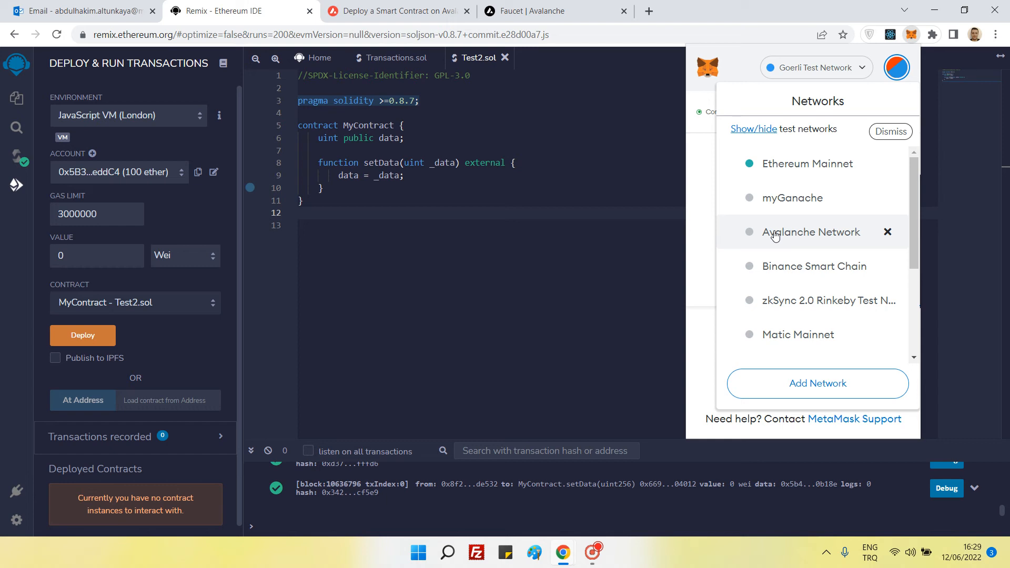
mouse_move(794, 238)
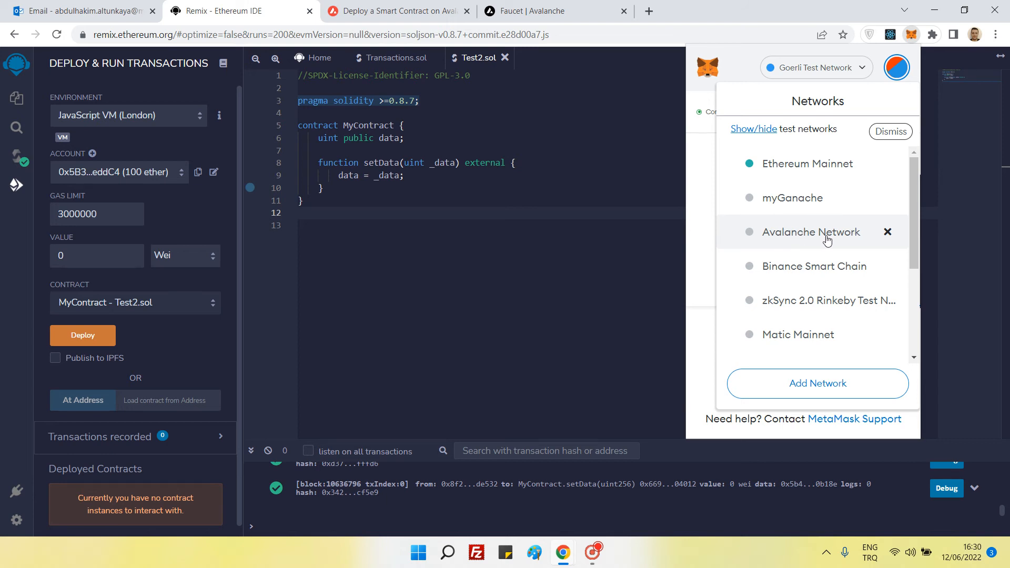
mouse_move(802, 373)
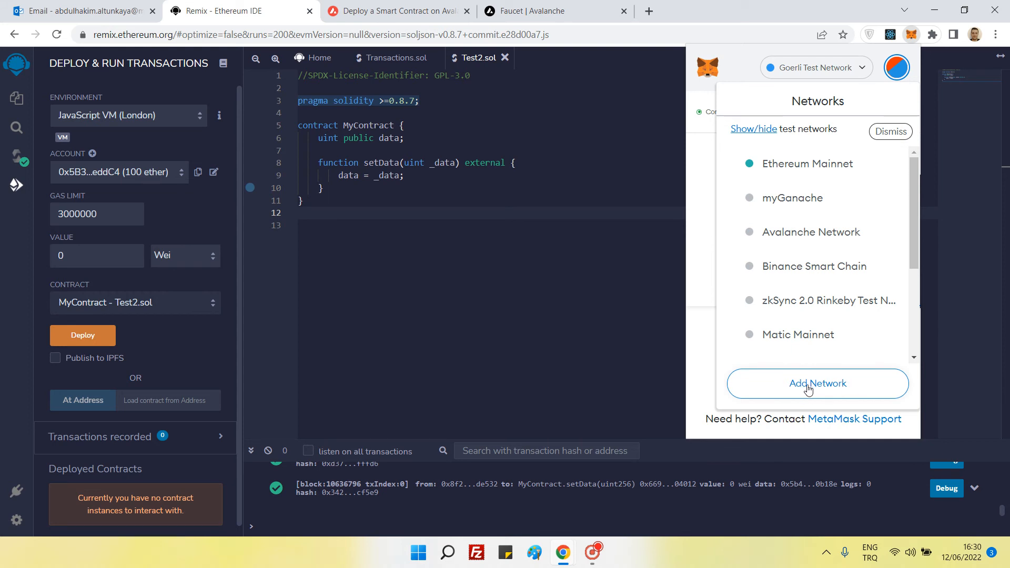
Open MetaMask's Add a network form and switch to the Avalanche Fuji testnet guide
left_click(818, 384)
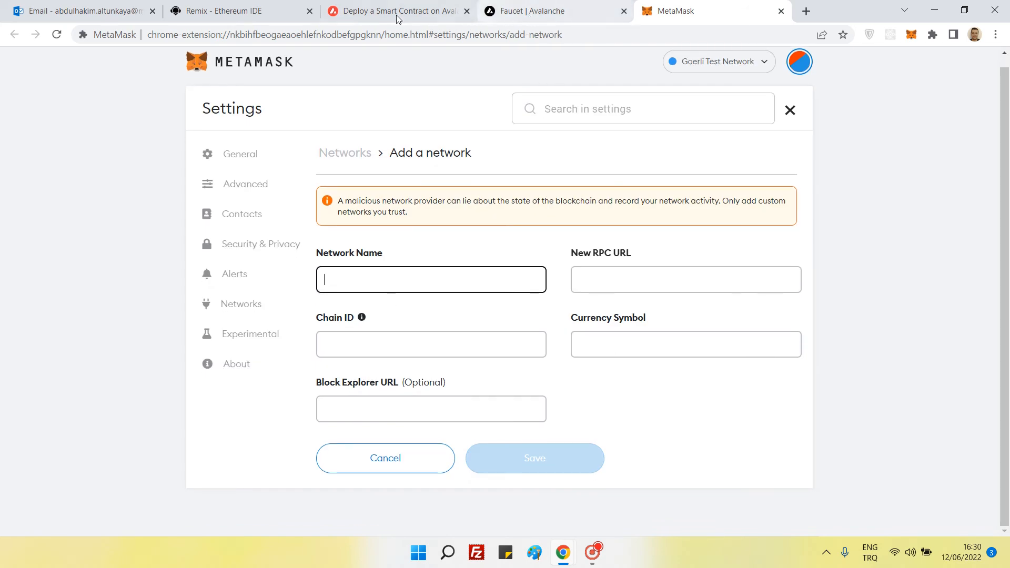
mouse_move(400, 232)
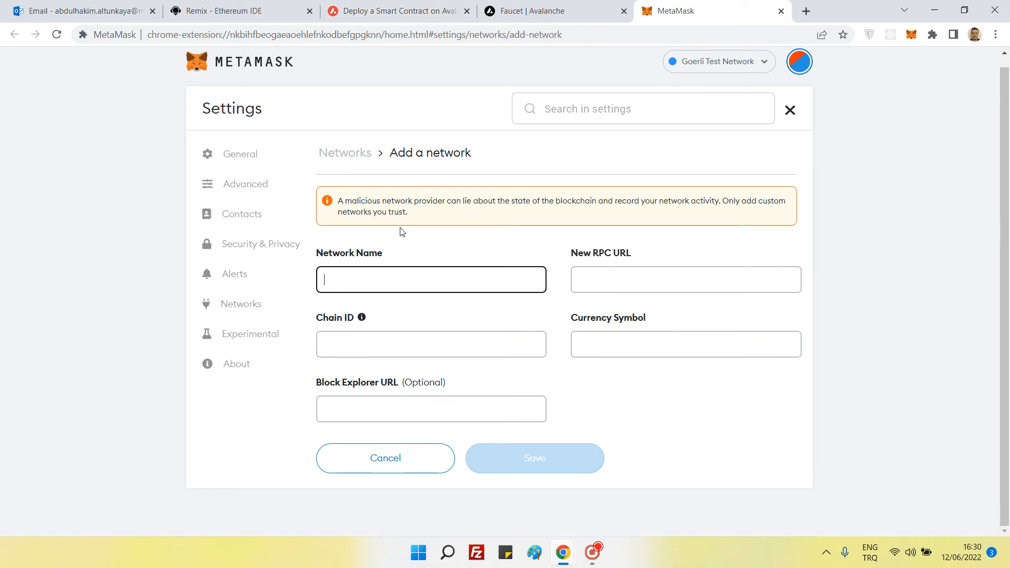
mouse_move(467, 155)
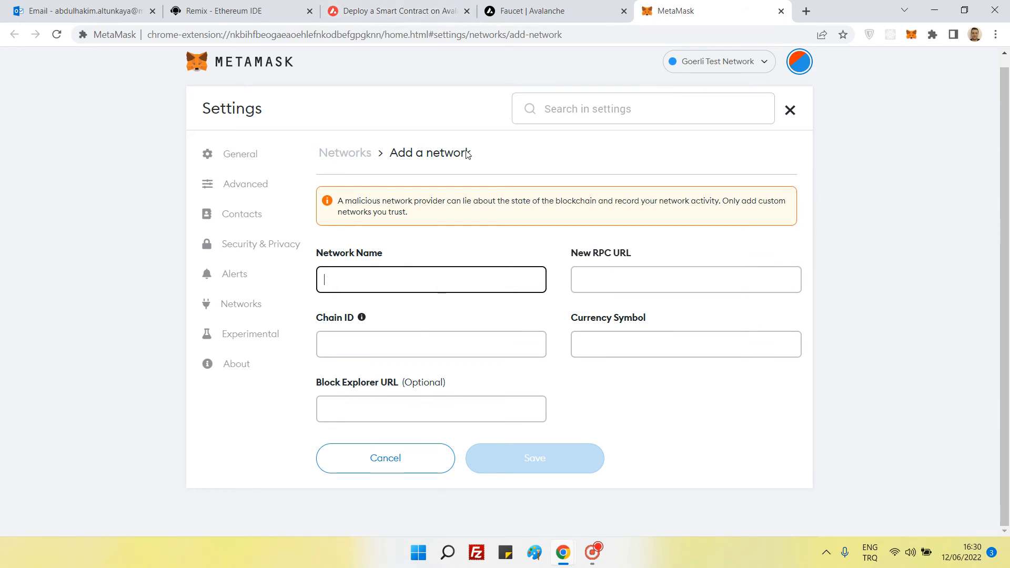
left_click(393, 11)
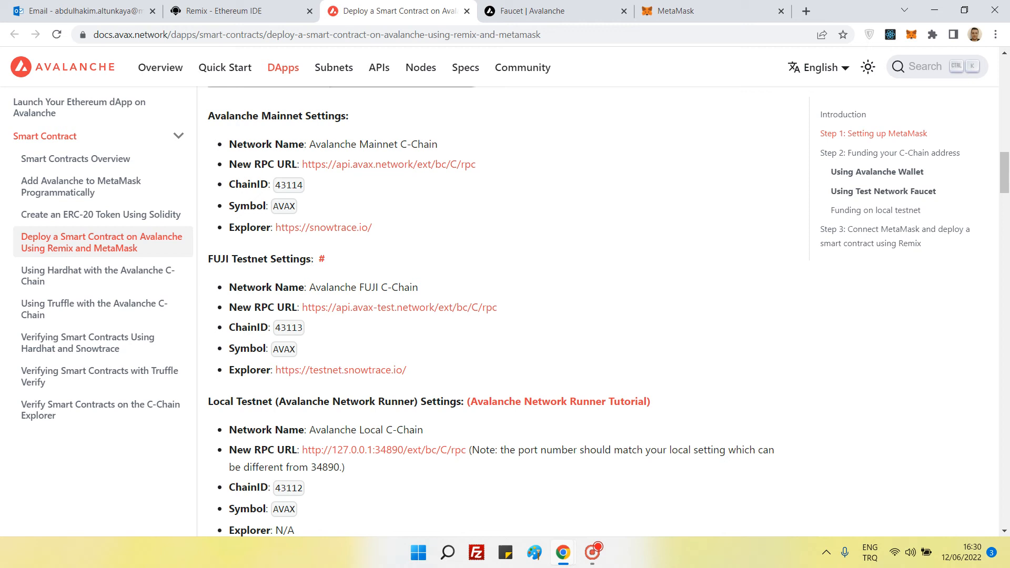
Enter Avalanche FUJI C-Chain, its RPC URL, chain ID 43113, AVAX and the Snowtrace explorer
left_click_drag(333, 287, 417, 286)
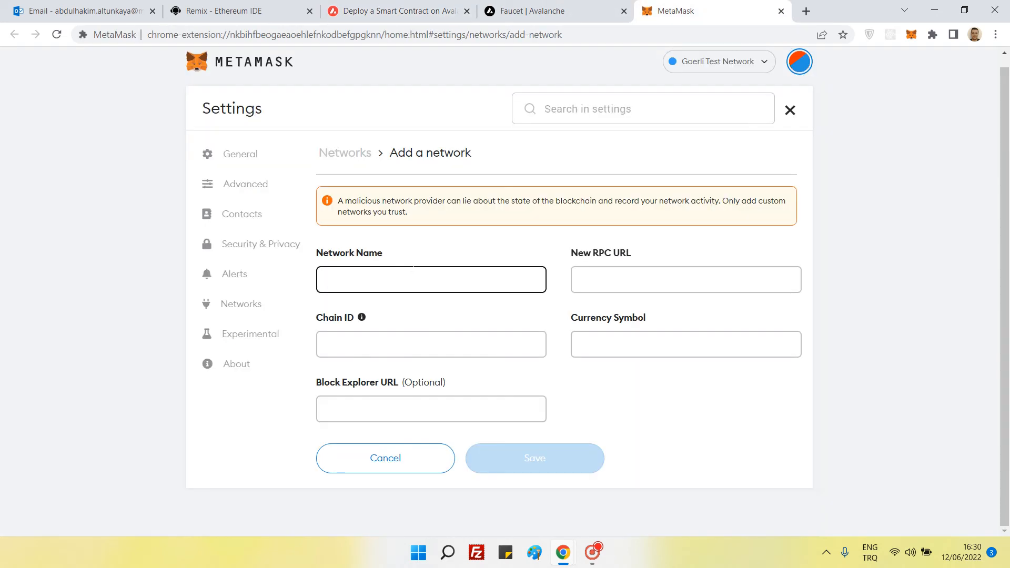
left_click(393, 11)
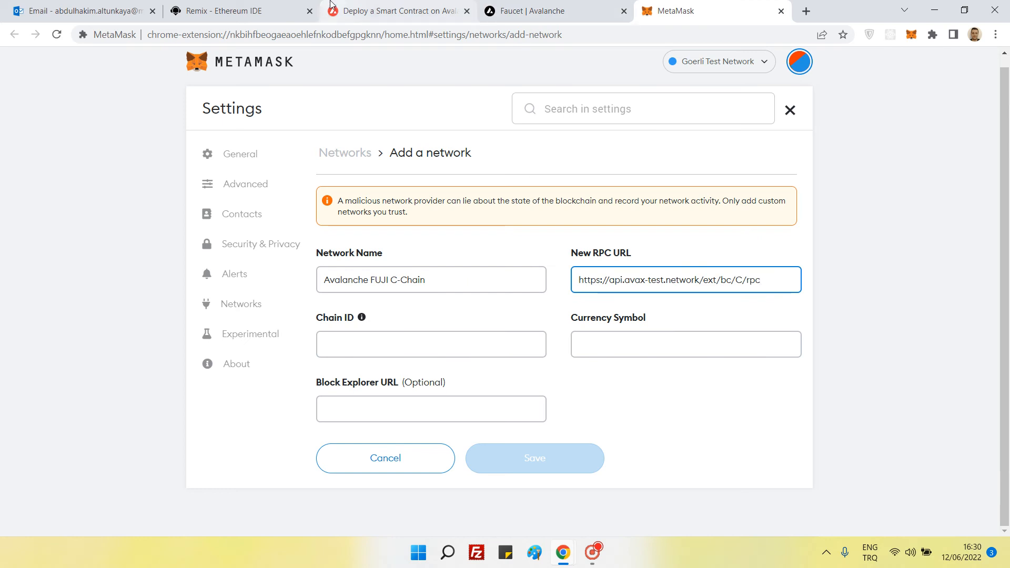
left_click(397, 11)
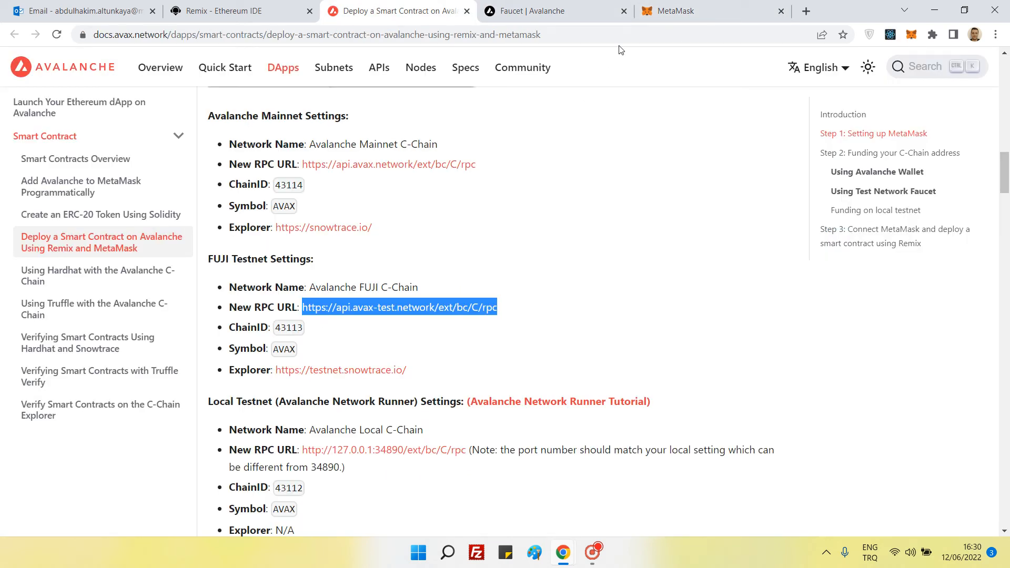
type("4")
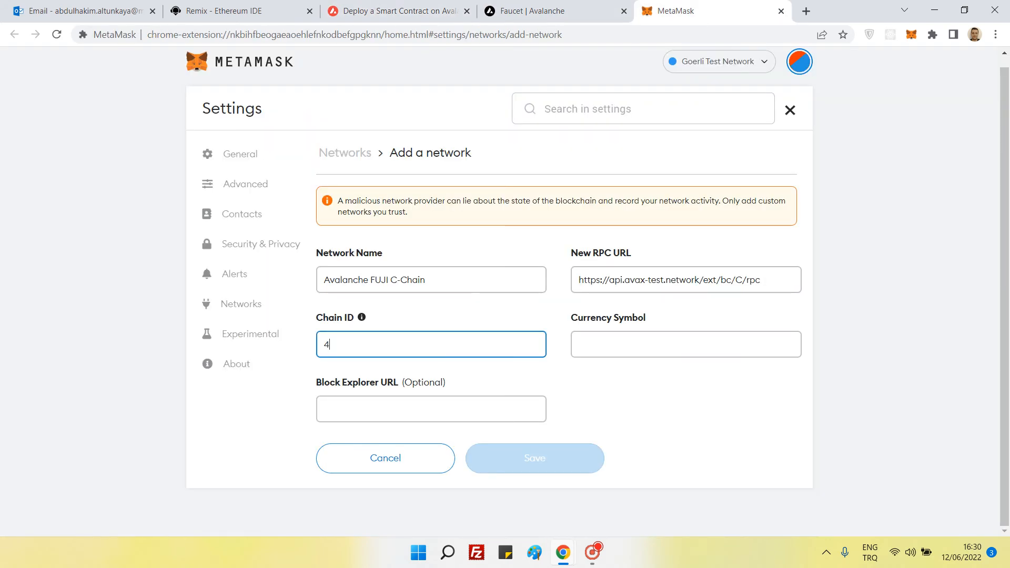
type("3113")
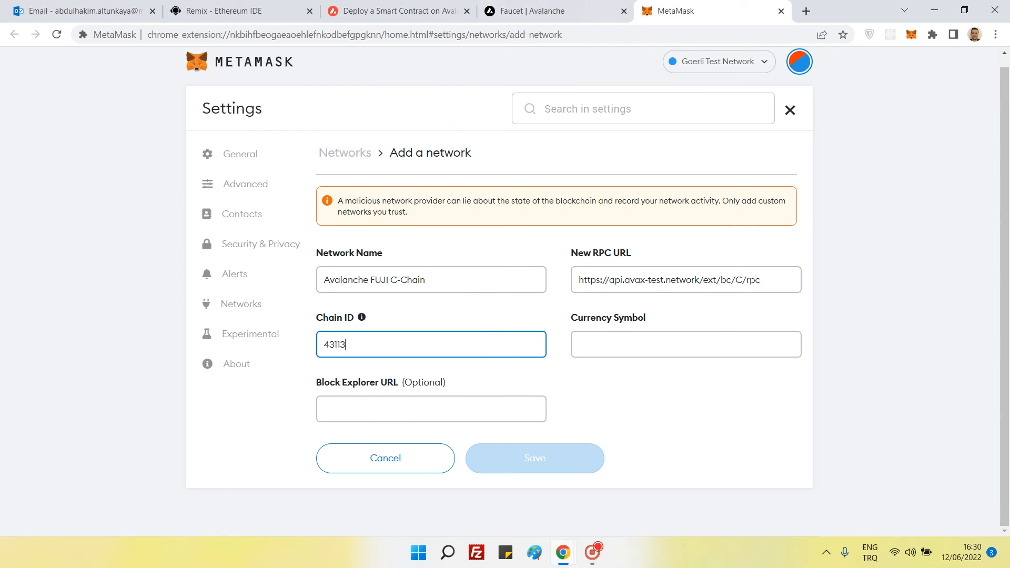
type("AVAX")
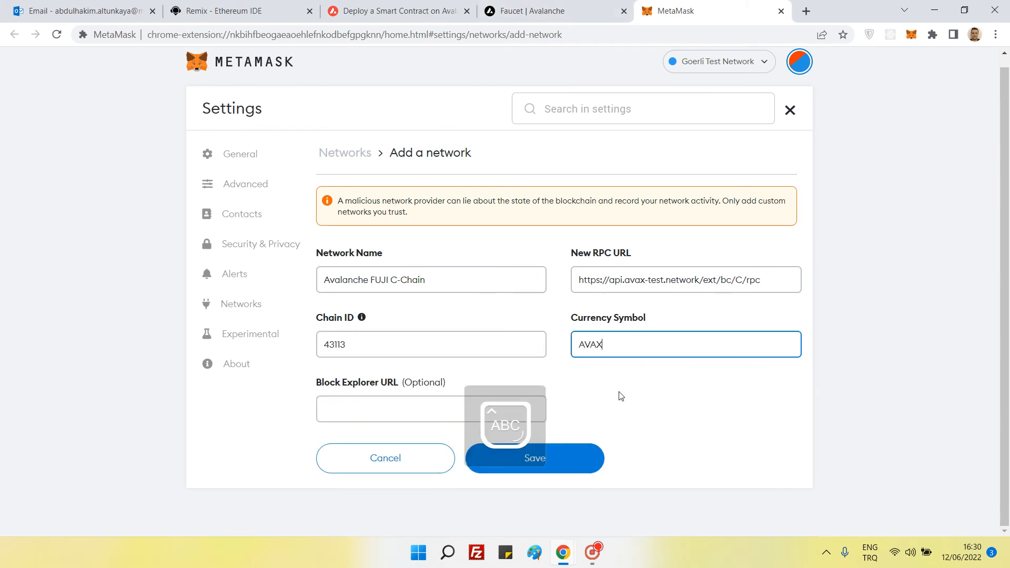
left_click(398, 11)
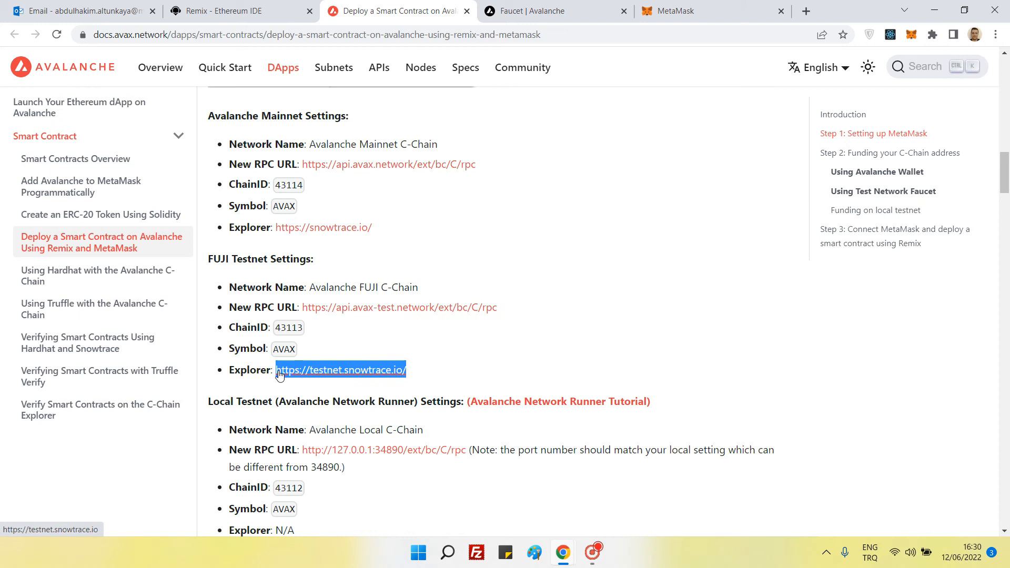
left_click(709, 11)
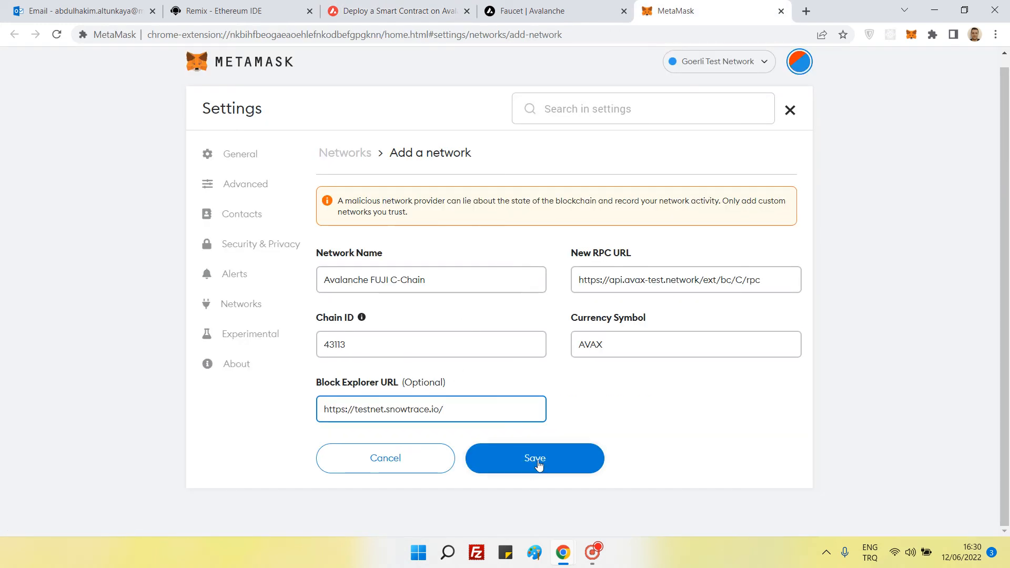
Save the Avalanche FUJI C-Chain network so MetaMask switches to it with 1.9949 AVAX
left_click(534, 459)
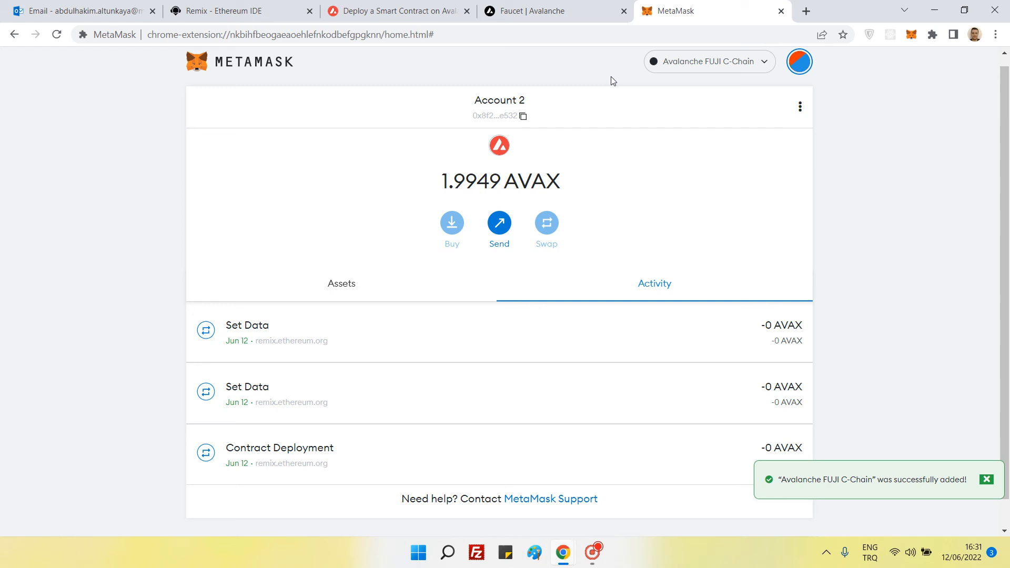
mouse_move(496, 138)
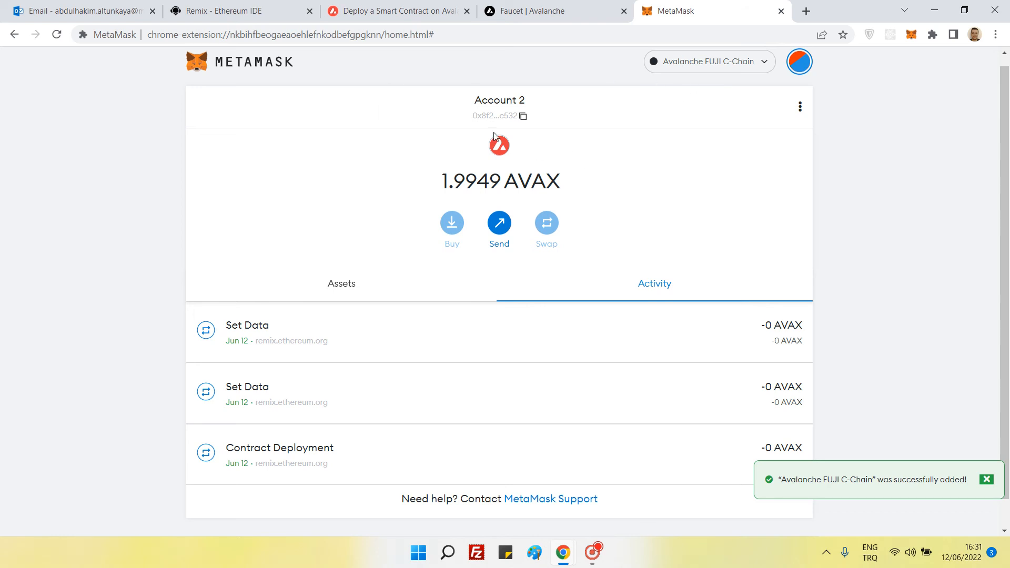
mouse_move(499, 267)
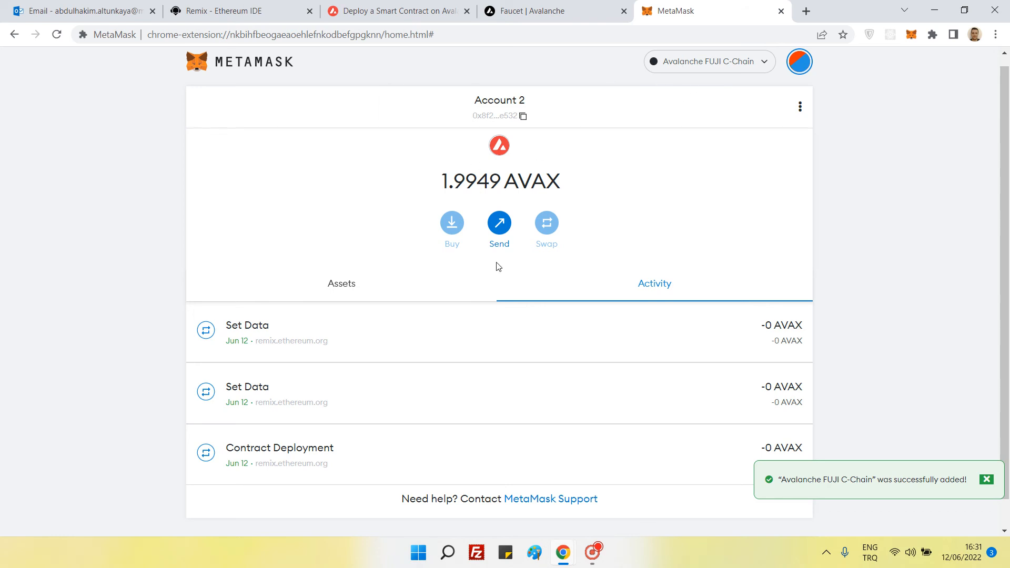
mouse_move(556, 296)
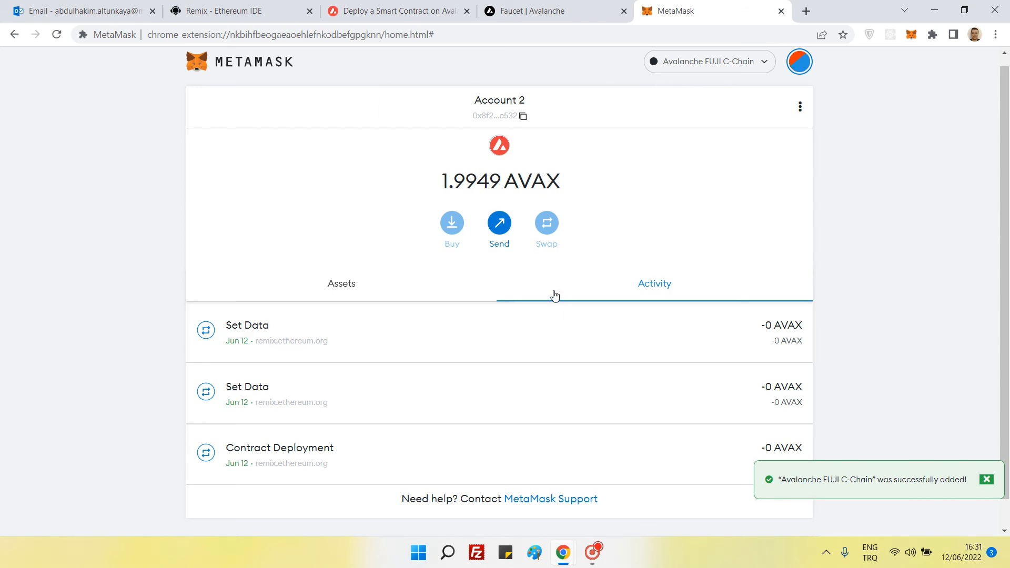
mouse_move(434, 210)
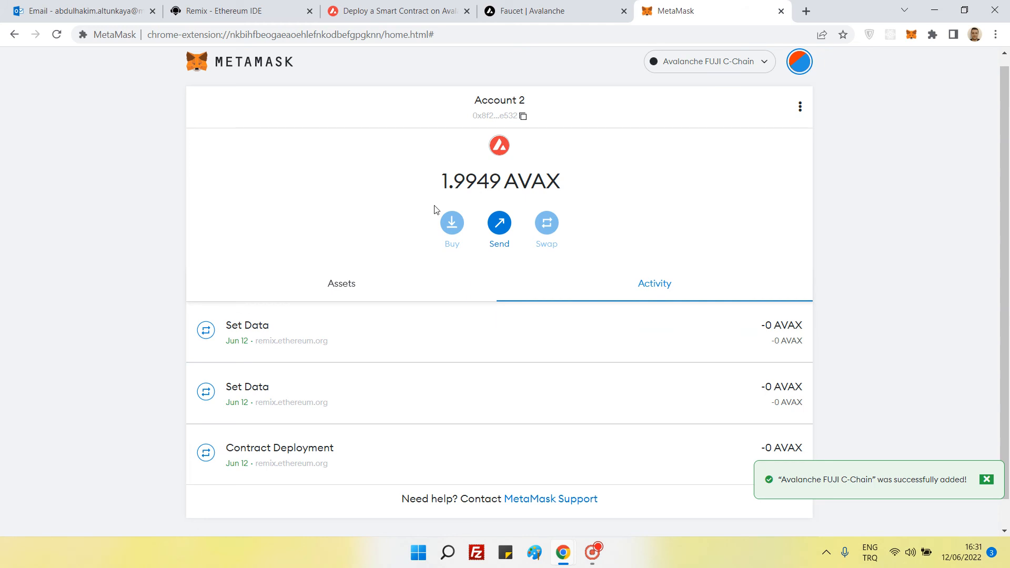
mouse_move(537, 159)
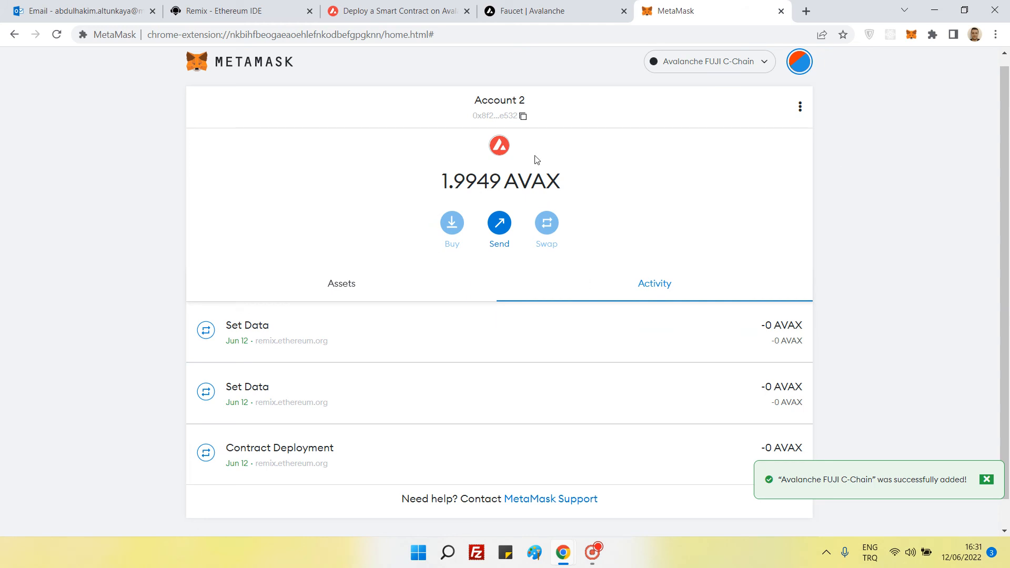
mouse_move(533, 201)
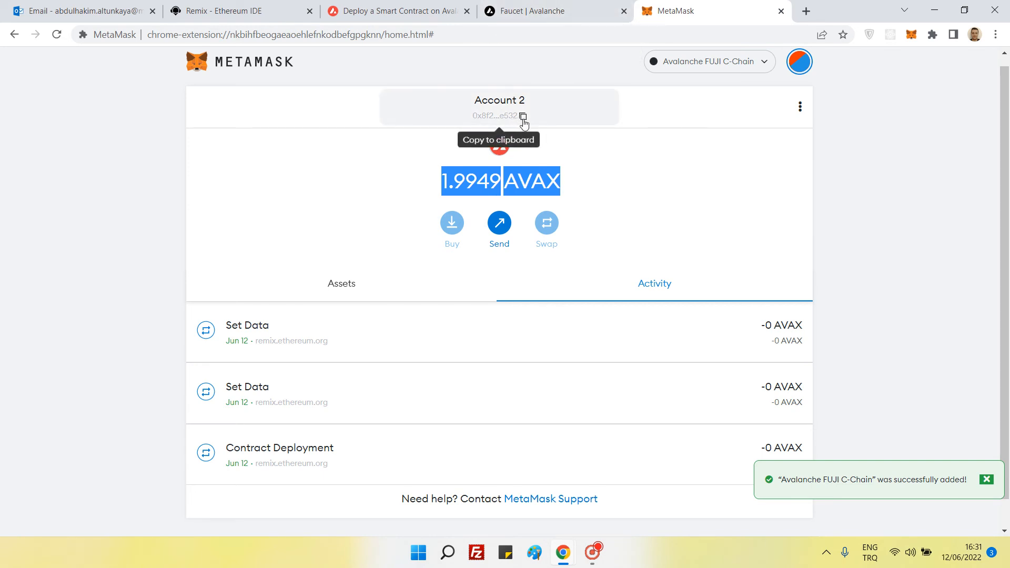
left_click(554, 12)
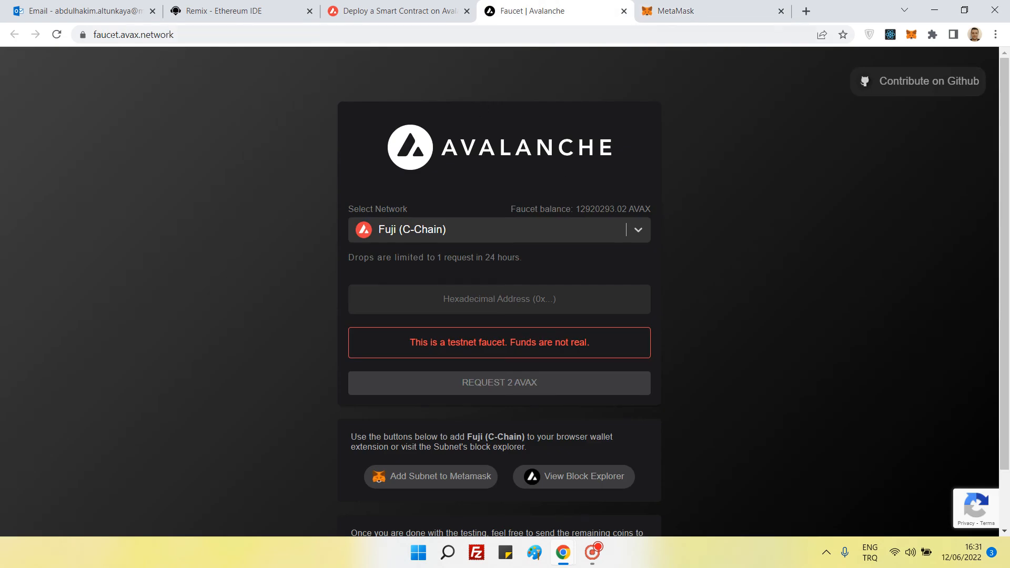
left_click(499, 298)
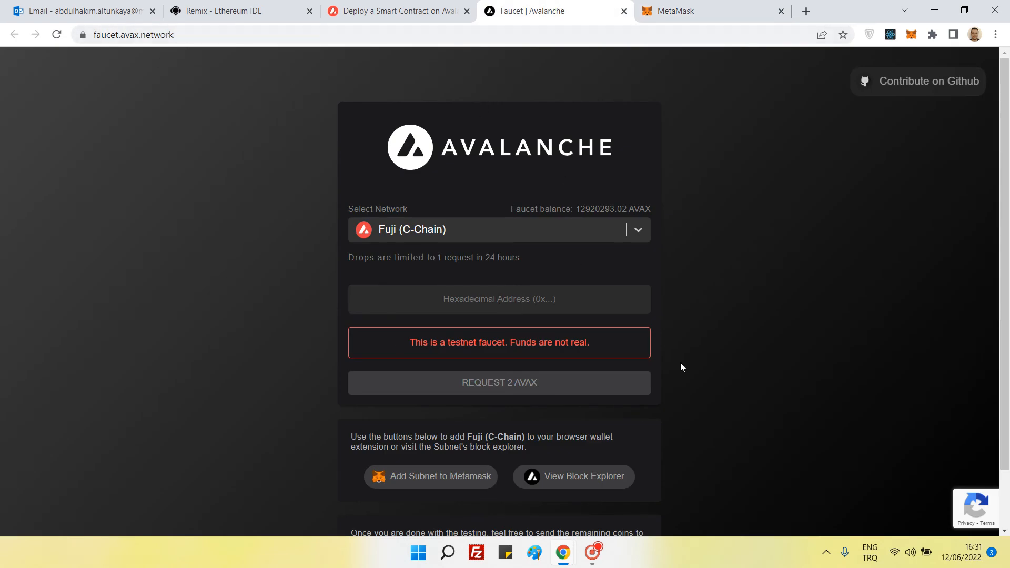
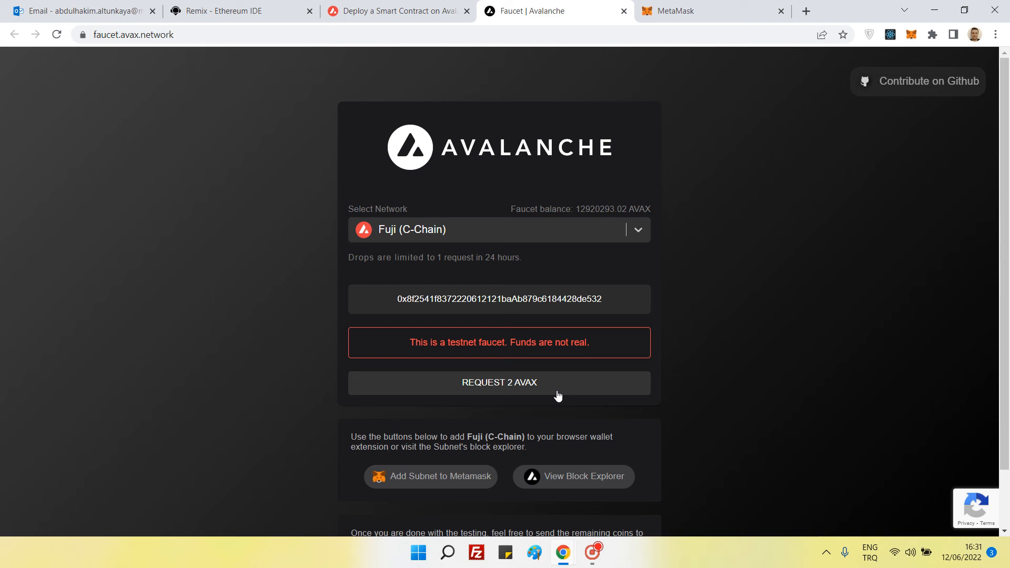
mouse_move(513, 386)
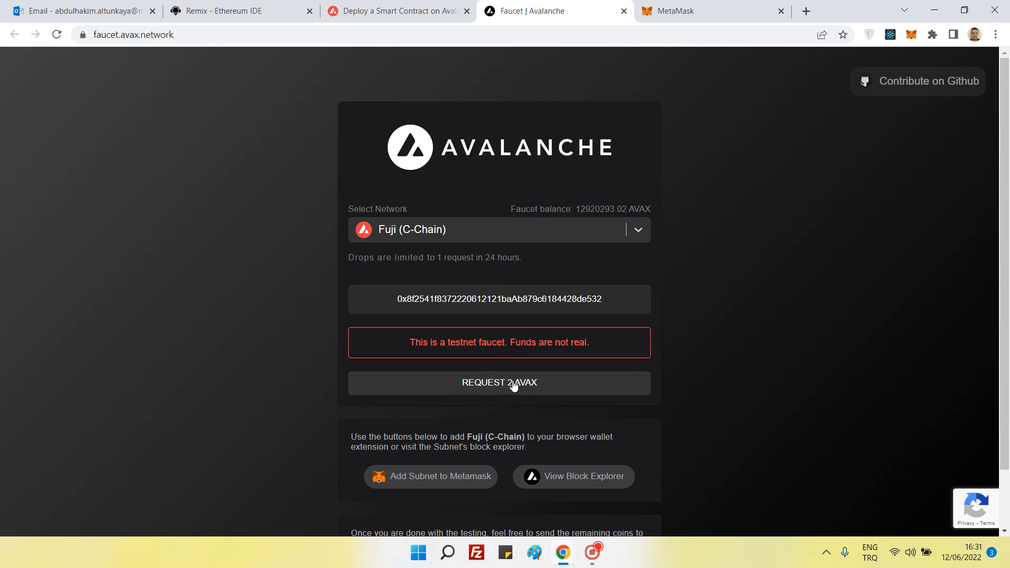
mouse_move(513, 390)
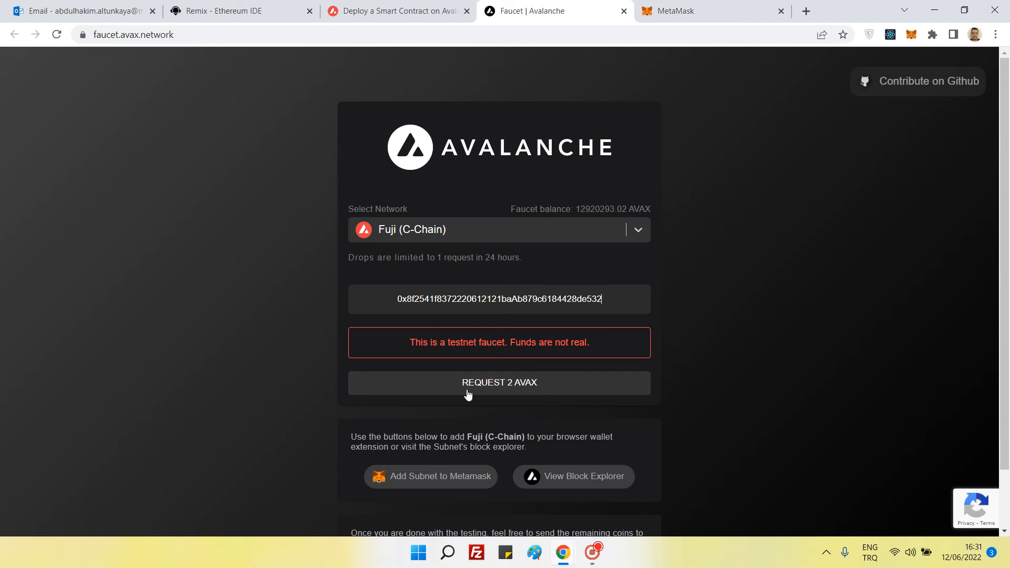
mouse_move(505, 391)
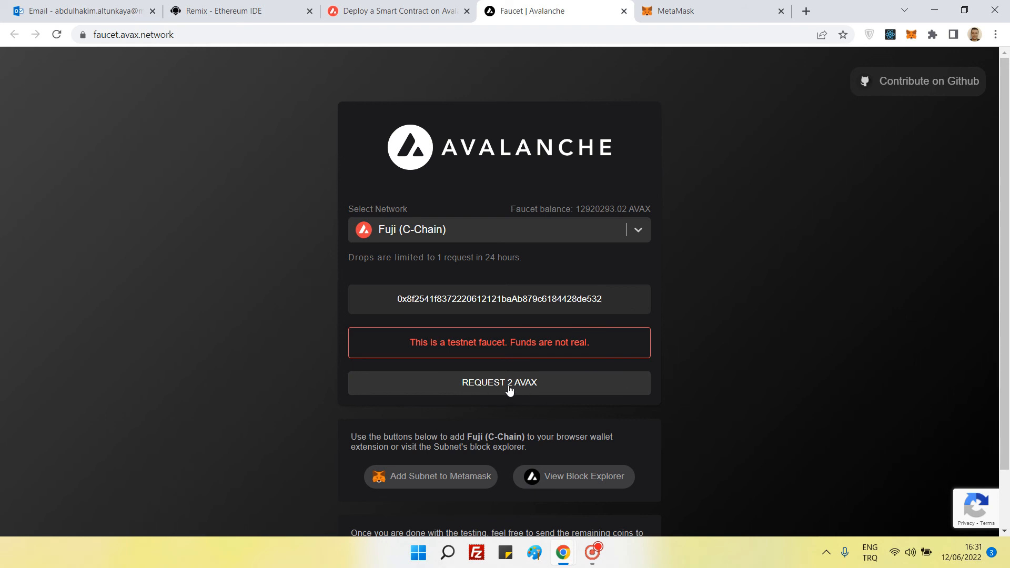
mouse_move(514, 389)
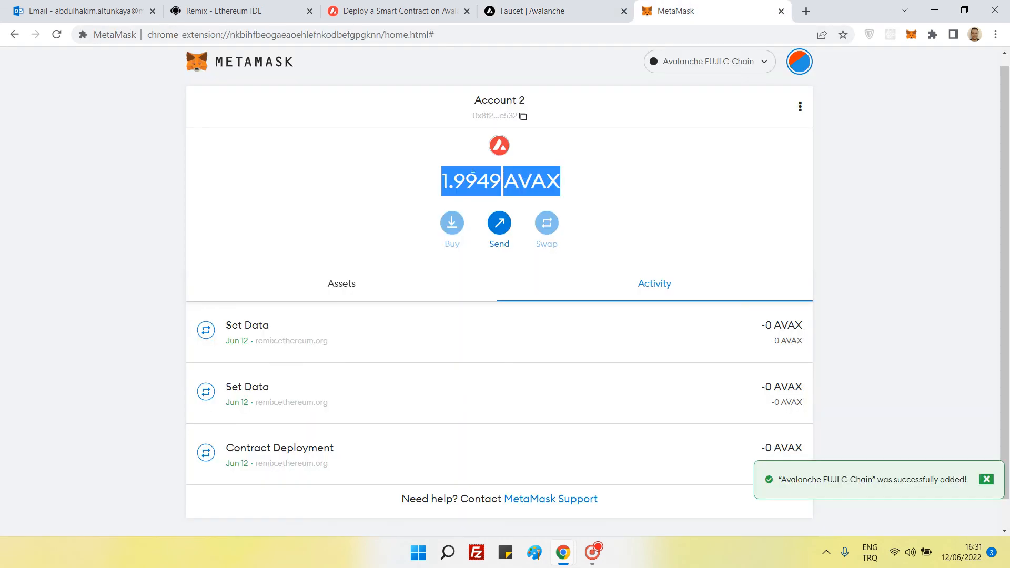
mouse_move(464, 91)
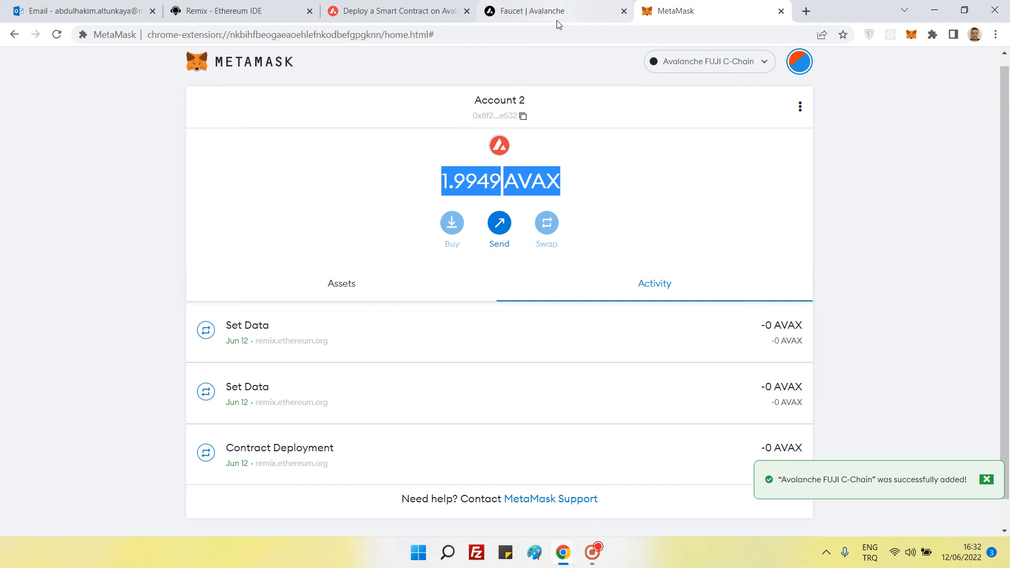
mouse_move(610, 24)
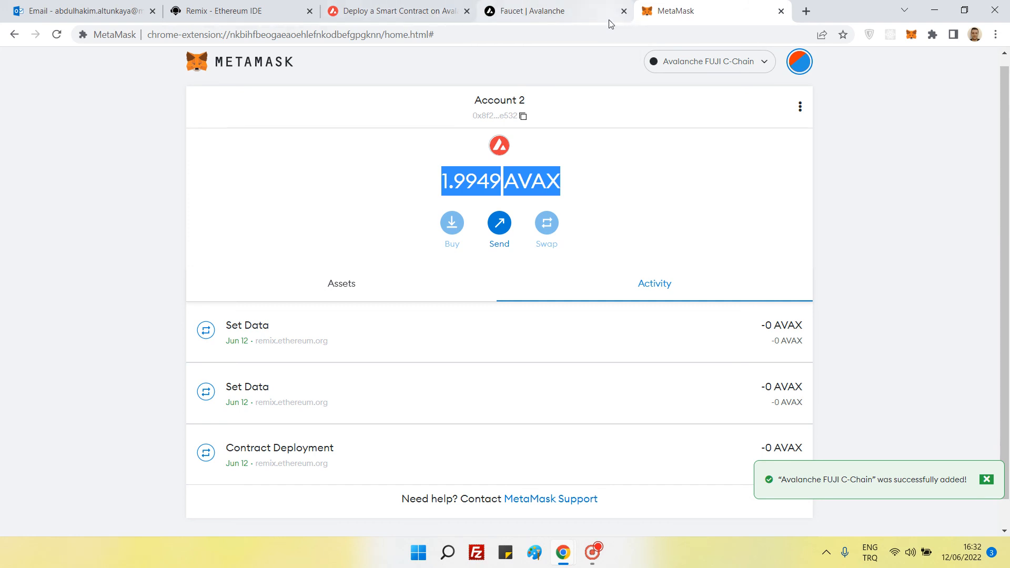
left_click(238, 11)
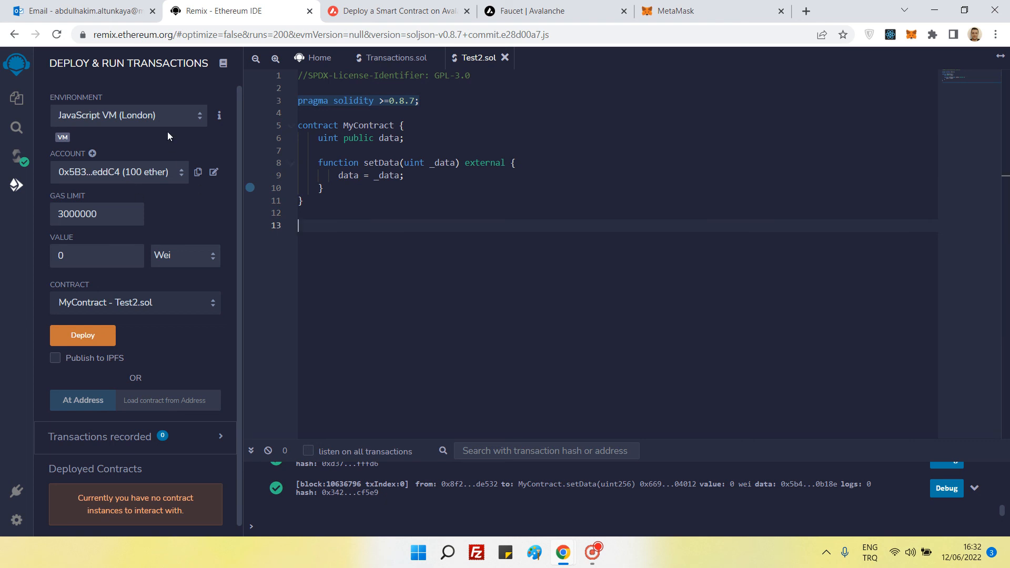
key("ctrl+a")
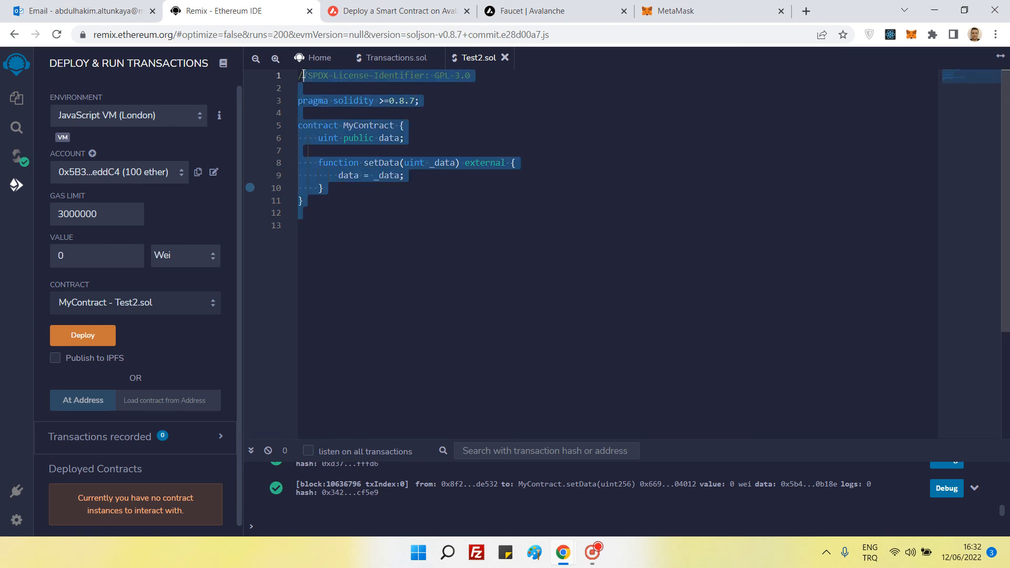
left_click(128, 115)
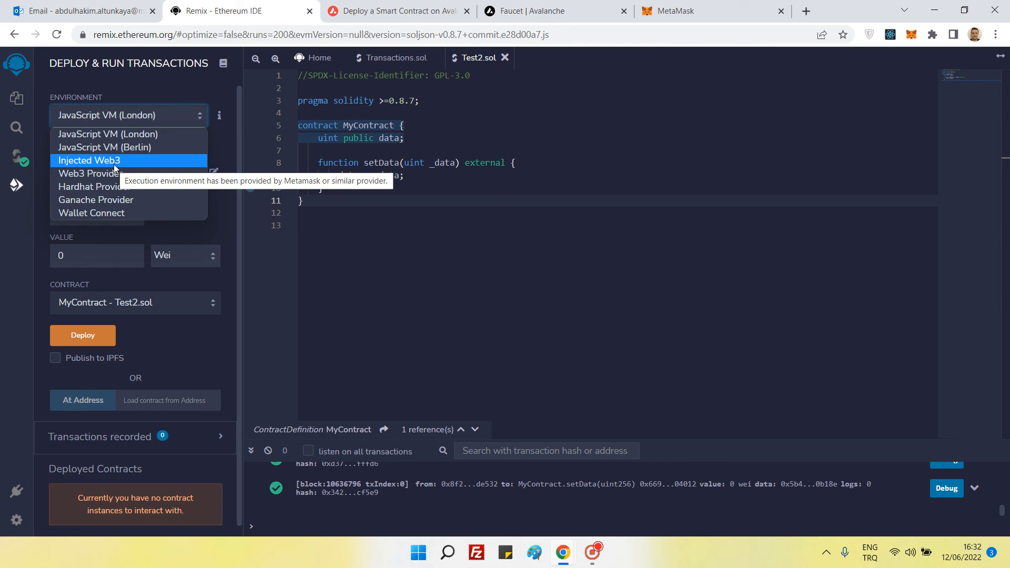
mouse_move(115, 169)
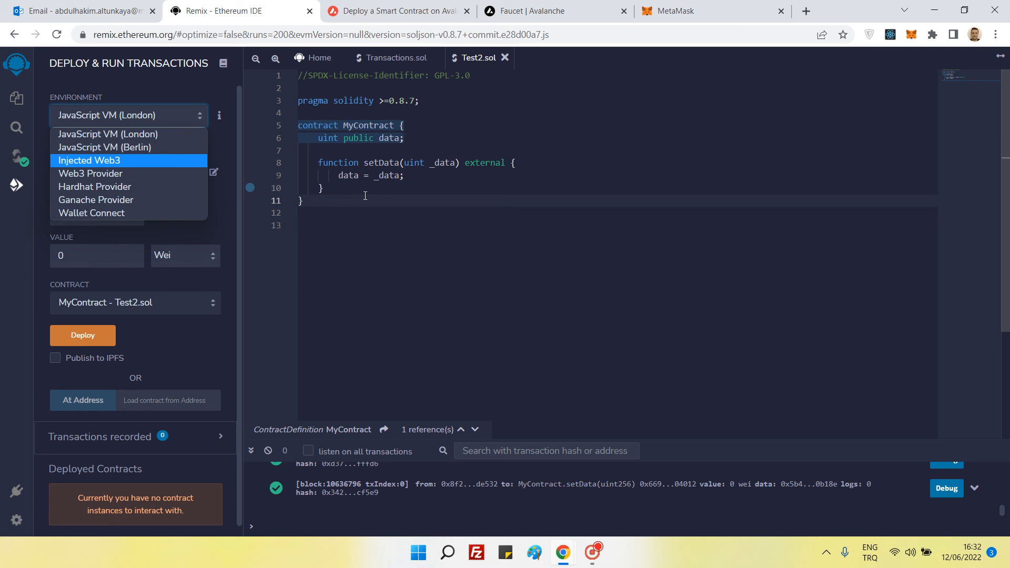
mouse_move(593, 16)
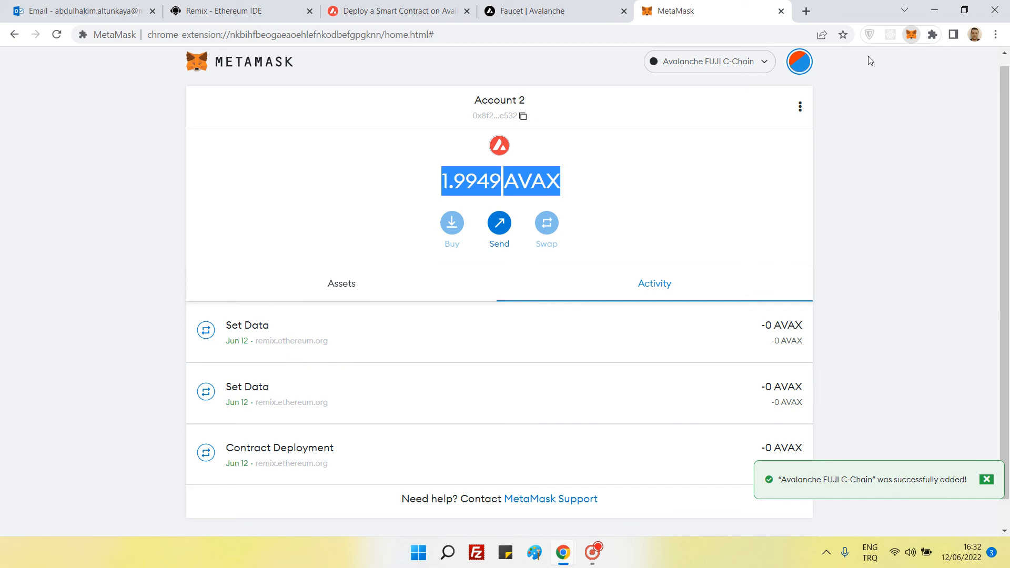
Check Account 2 is on Avalanche FUJI C-Chain and unconnected, then return to Remix
left_click(799, 62)
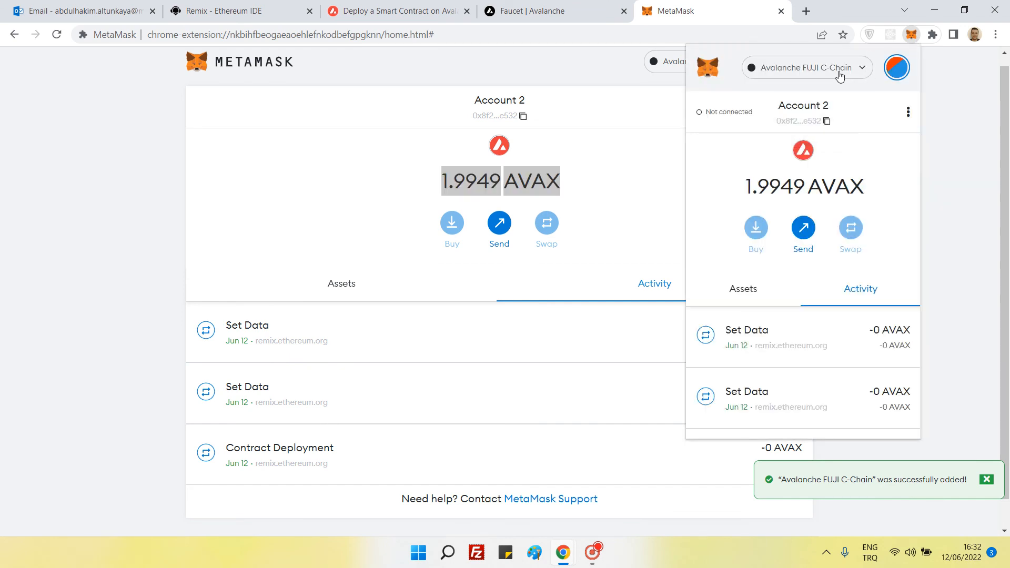
mouse_move(842, 75)
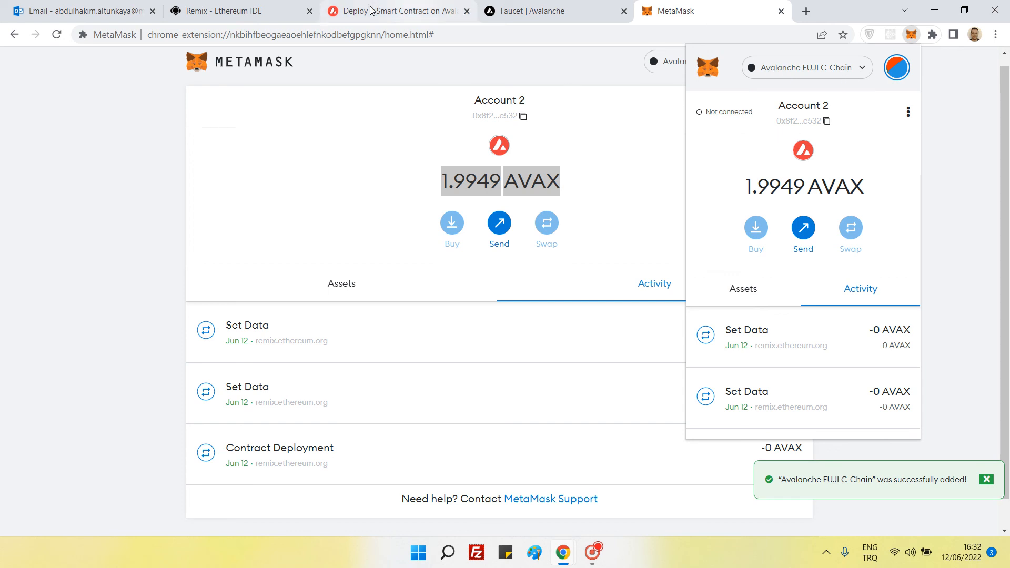
left_click(238, 11)
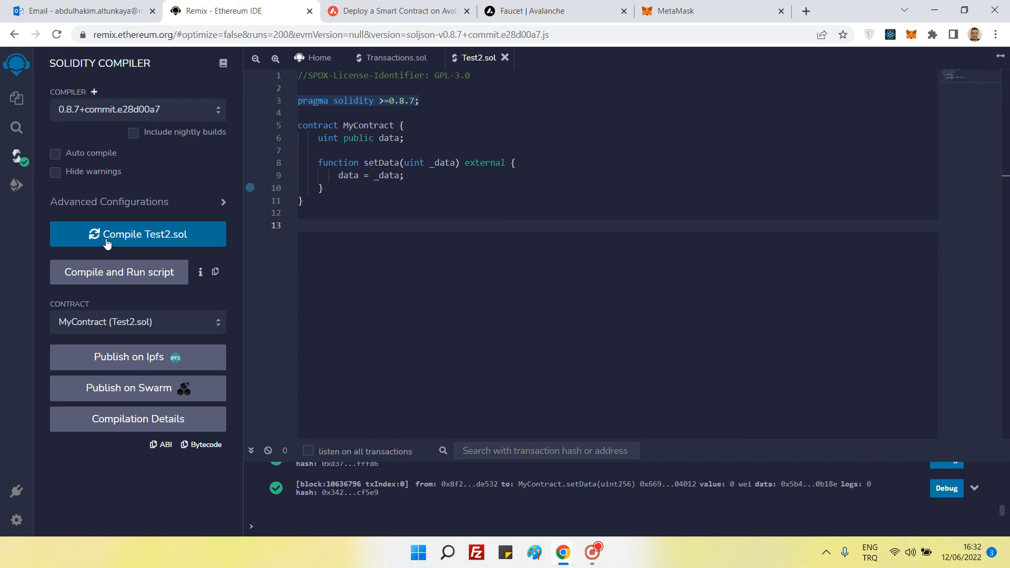
Set the Environment to Injected Web3 on network 43113 and deploy MyContract
left_click(16, 185)
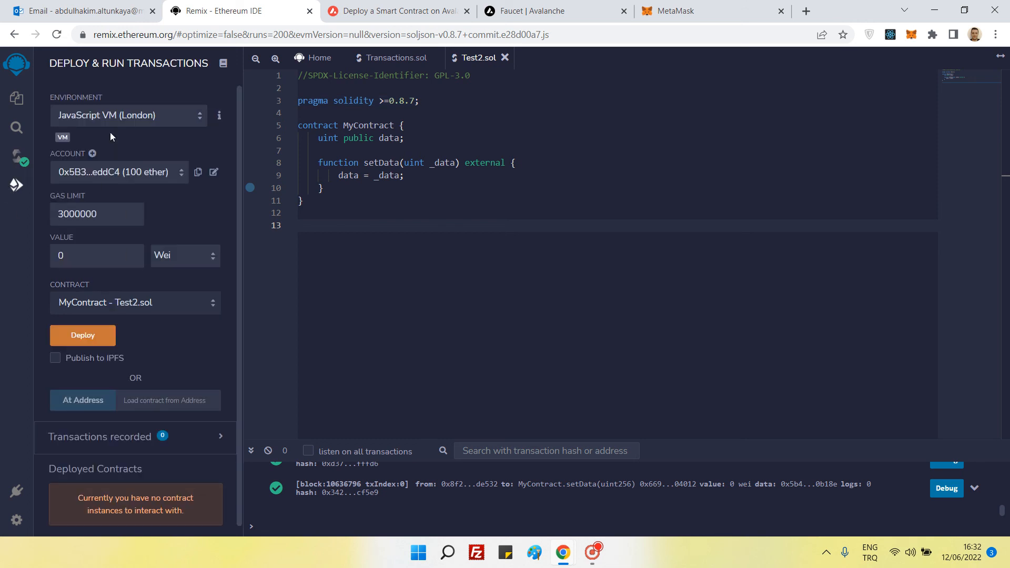
left_click(128, 115)
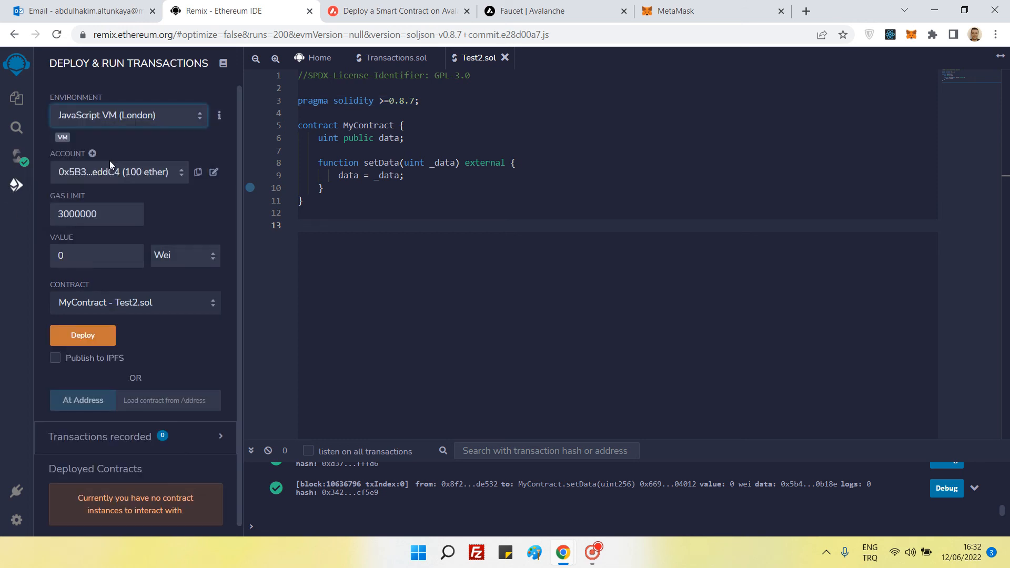
left_click(128, 115)
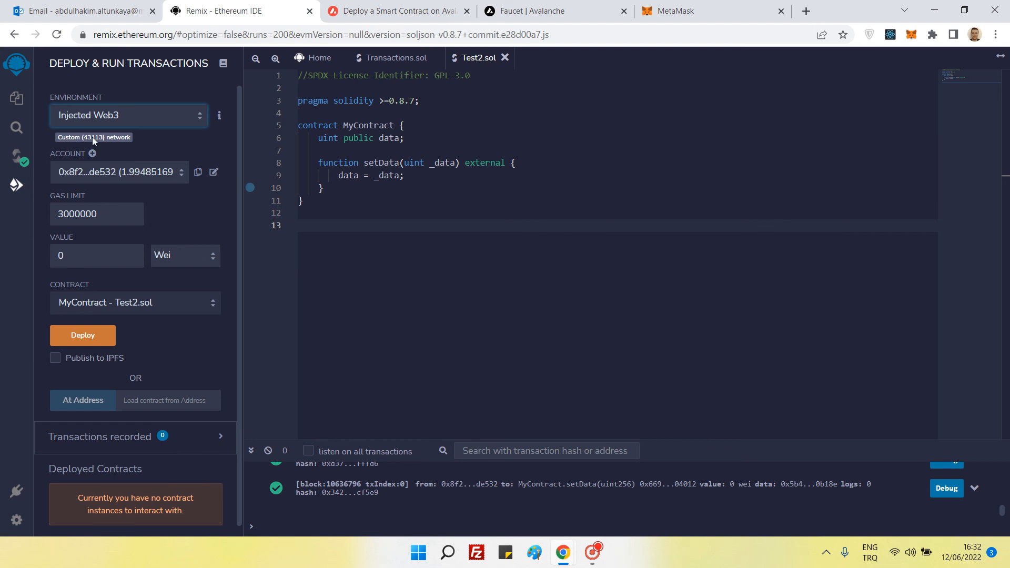
mouse_move(109, 159)
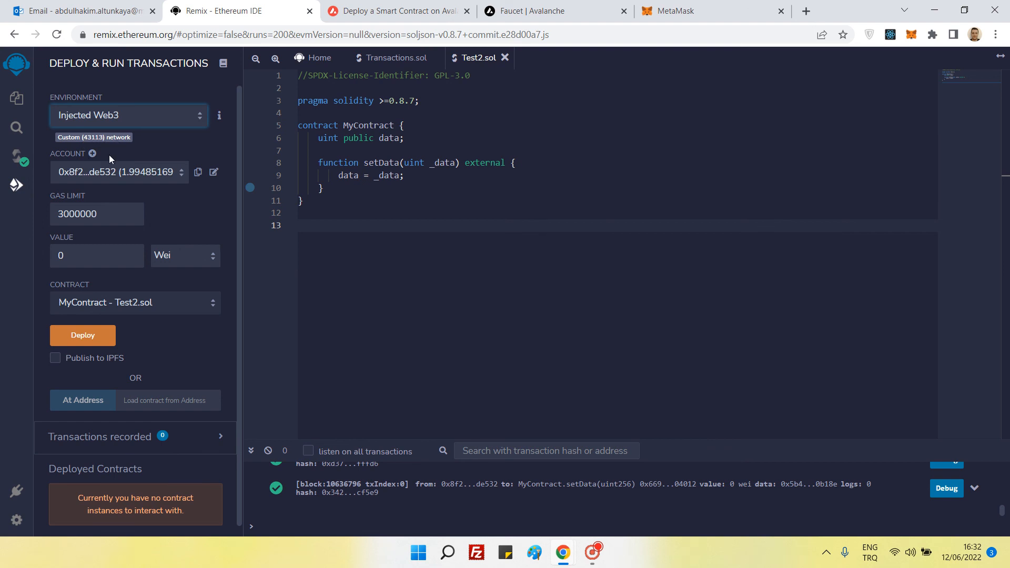
mouse_move(134, 321)
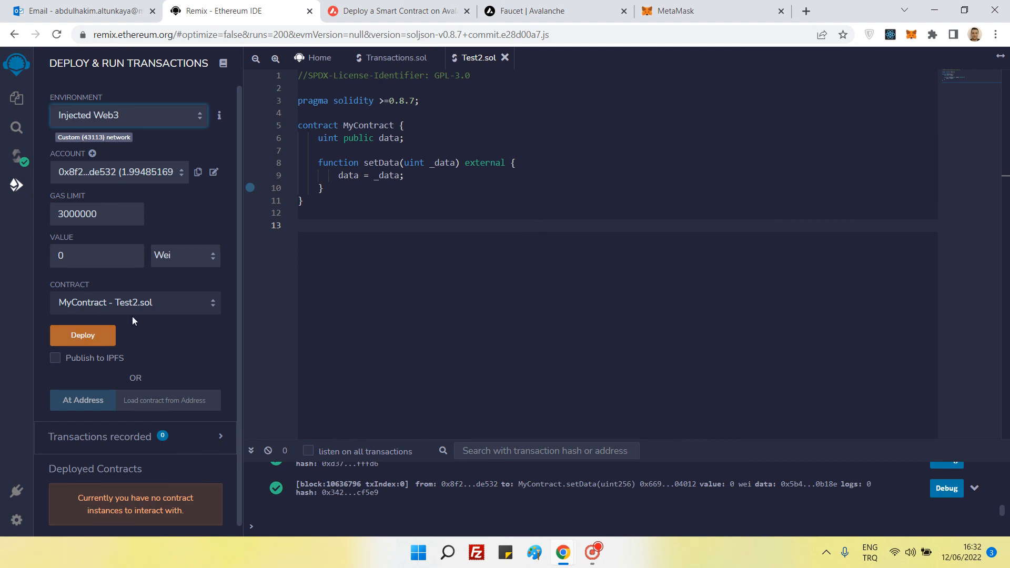
left_click(82, 335)
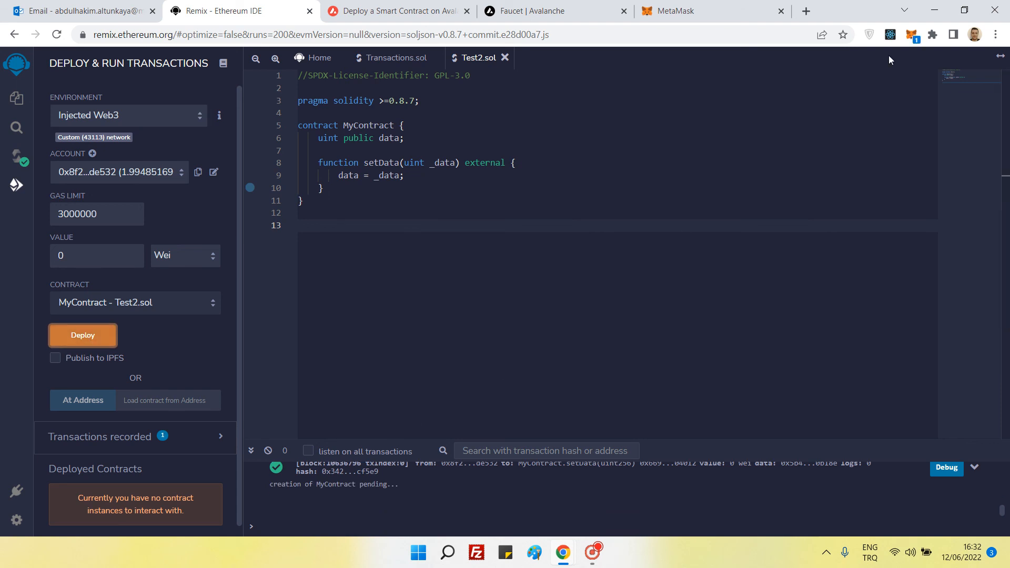
mouse_move(913, 35)
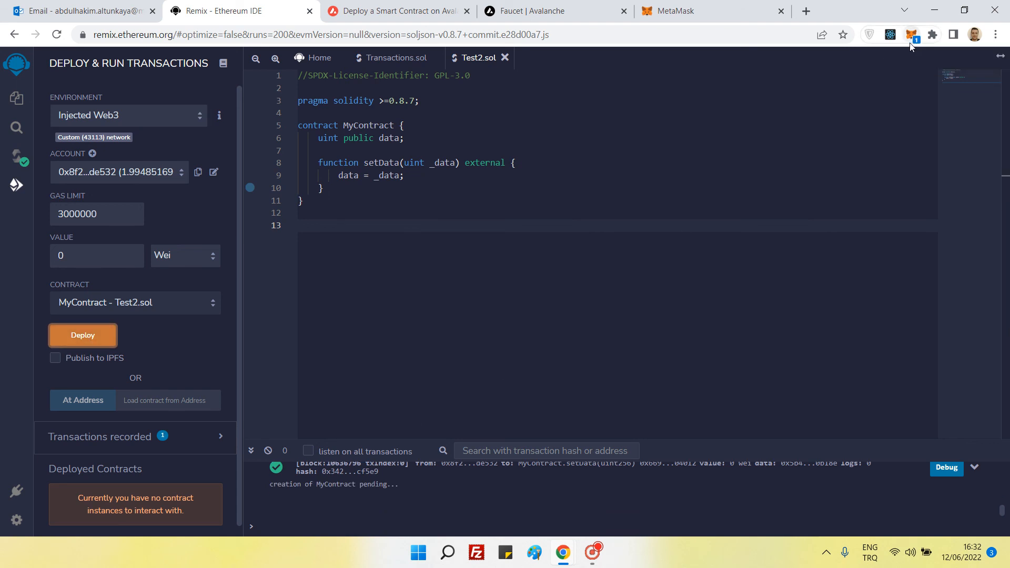
mouse_move(913, 35)
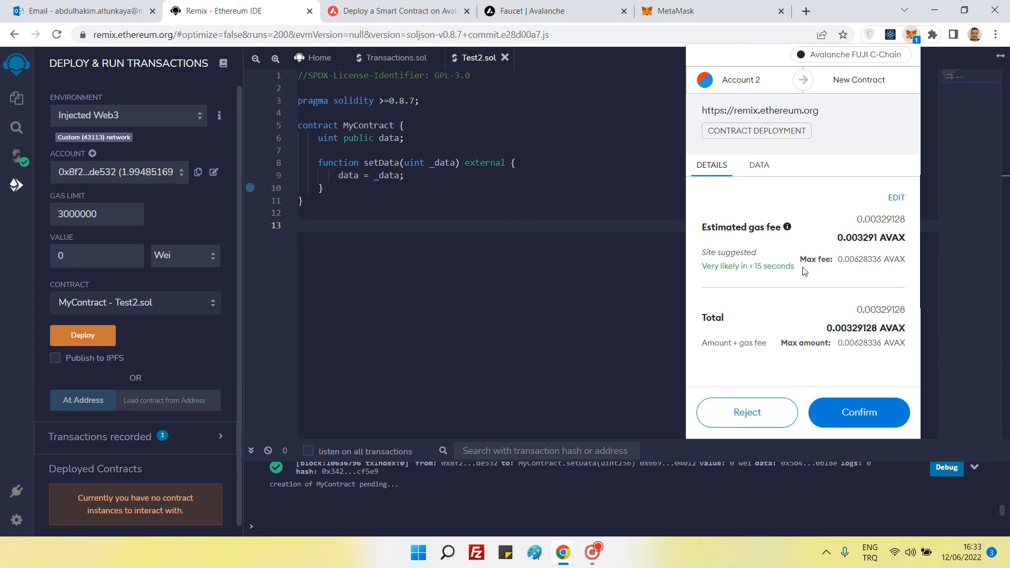
mouse_move(819, 434)
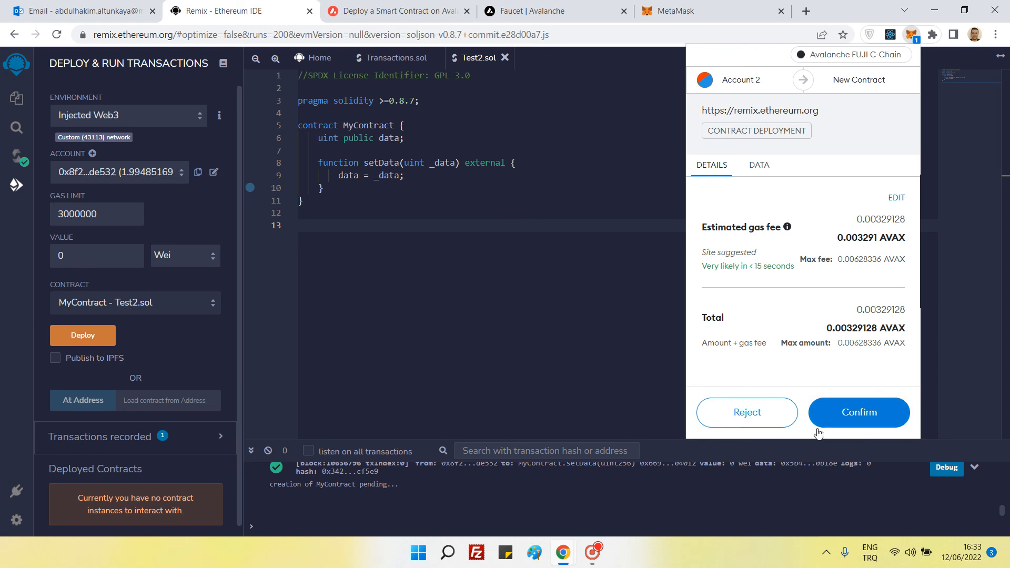
Confirm the MyContract deployment transaction and its gas fee in MetaMask
left_click(859, 413)
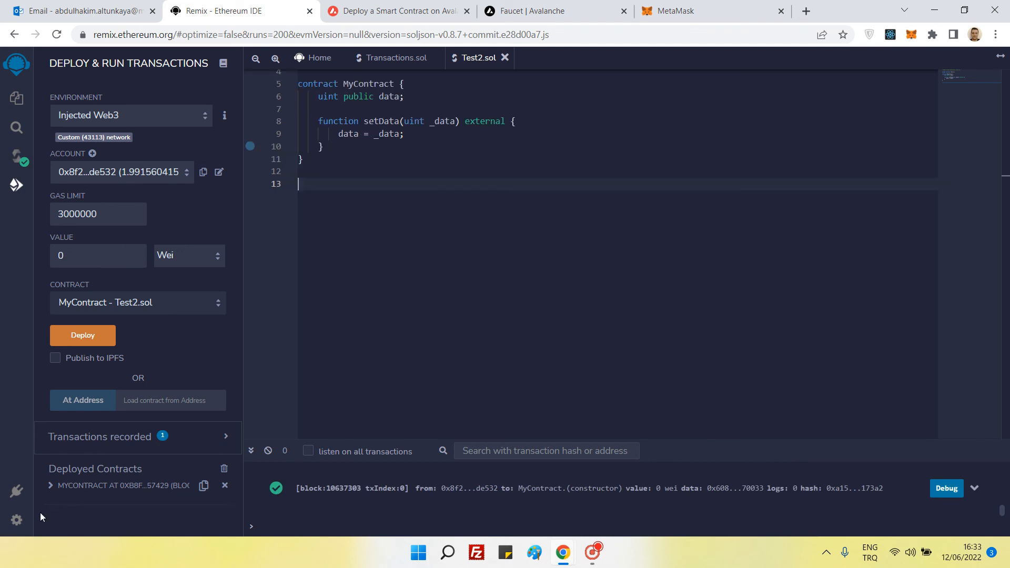
Expand MYCONTRACT AT 0XB8F...57429 to show its setData and data functions
left_click(51, 485)
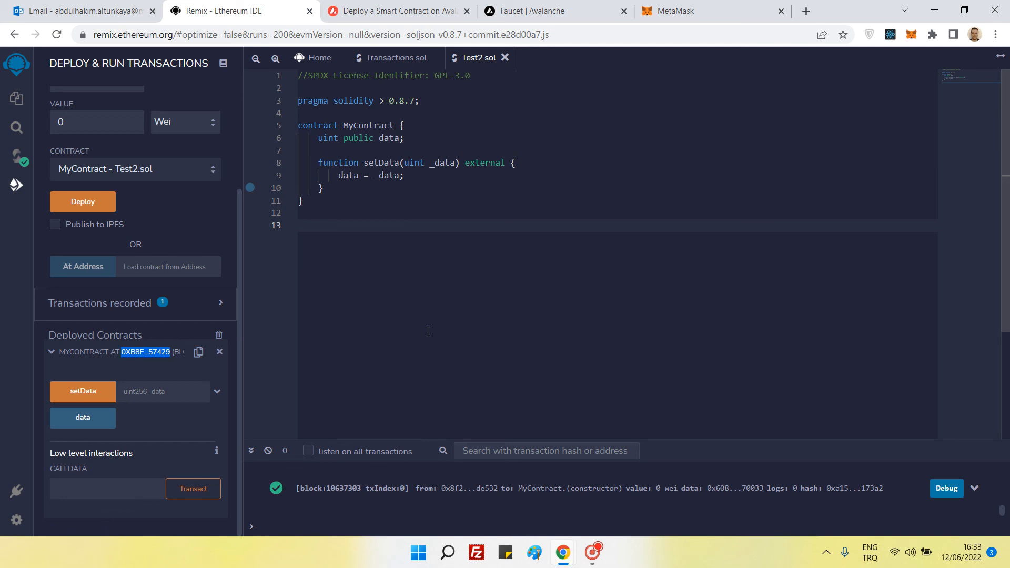
left_click(591, 553)
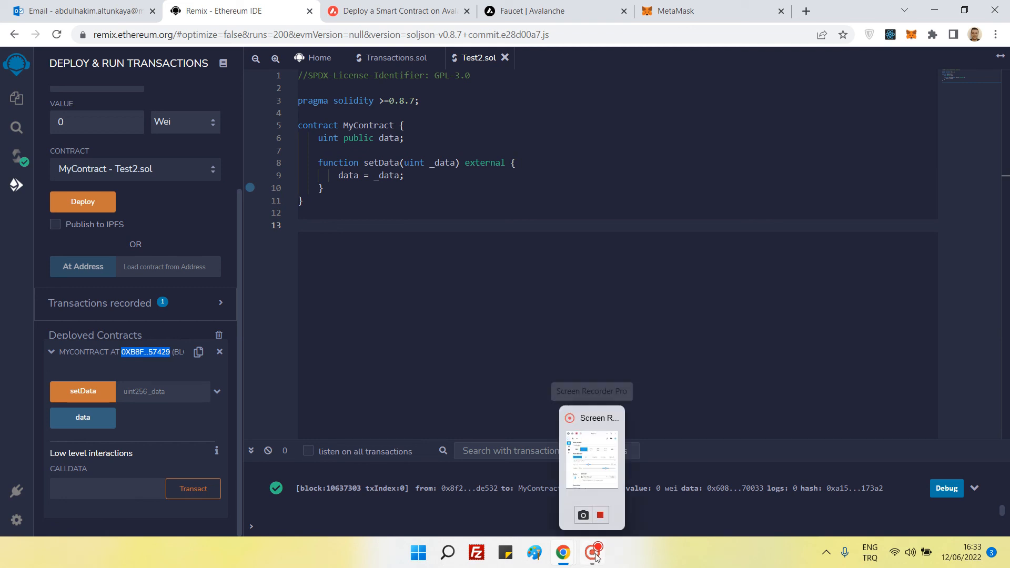